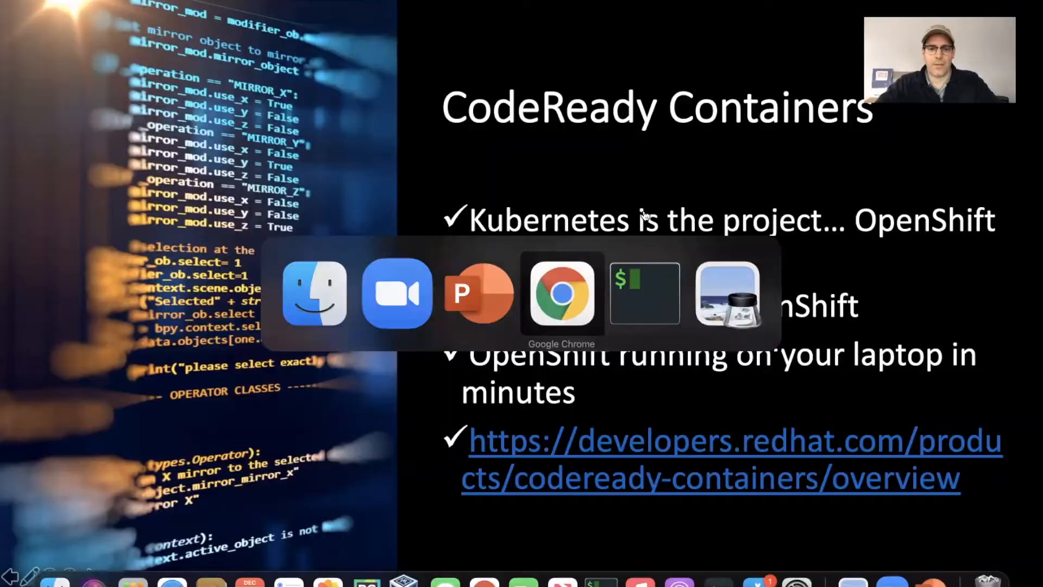
Switch to Chrome showing the developers.redhat.com CodeReady Containers overview page
left_click(563, 296)
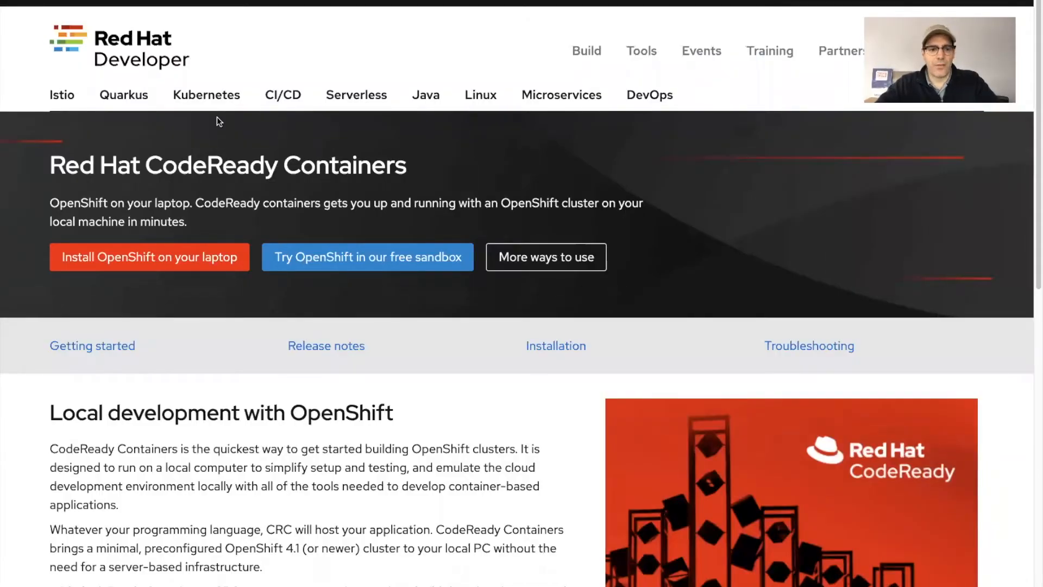
mouse_move(157, 267)
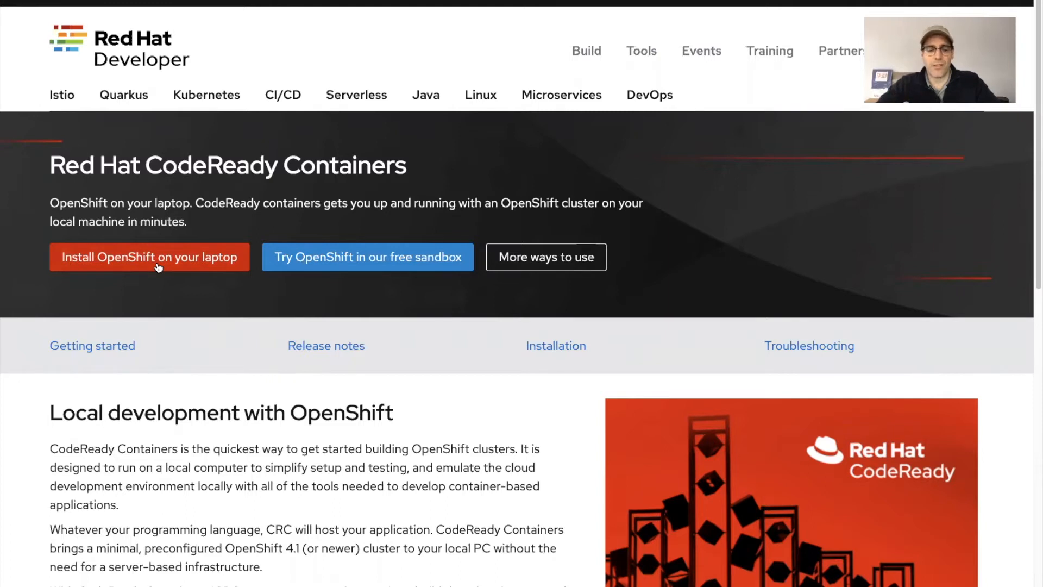
Go to 'Install OpenShift on your laptop' in Cluster Manager and copy the pull secret
left_click(156, 257)
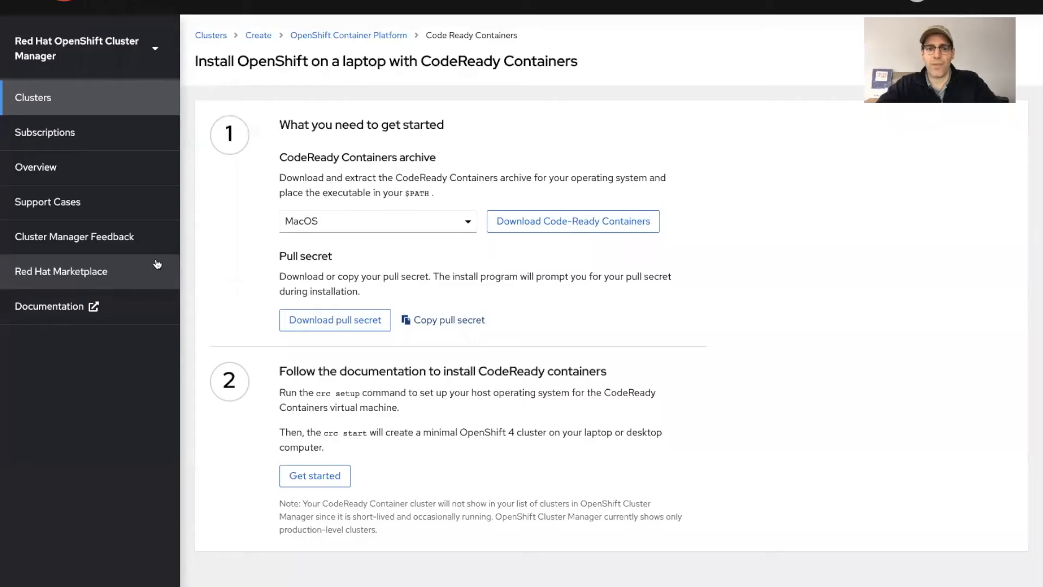
mouse_move(171, 225)
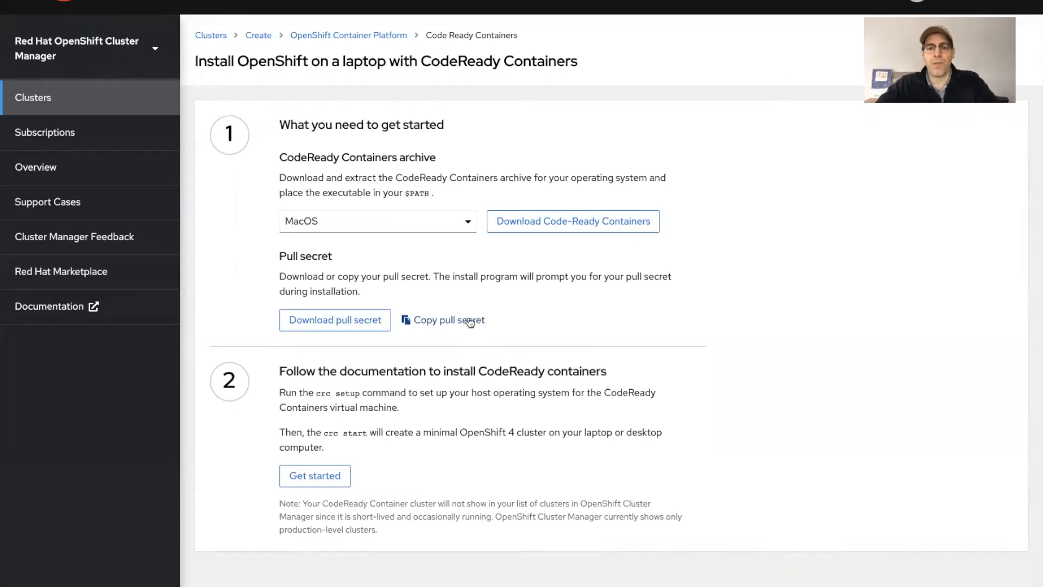
left_click(449, 319)
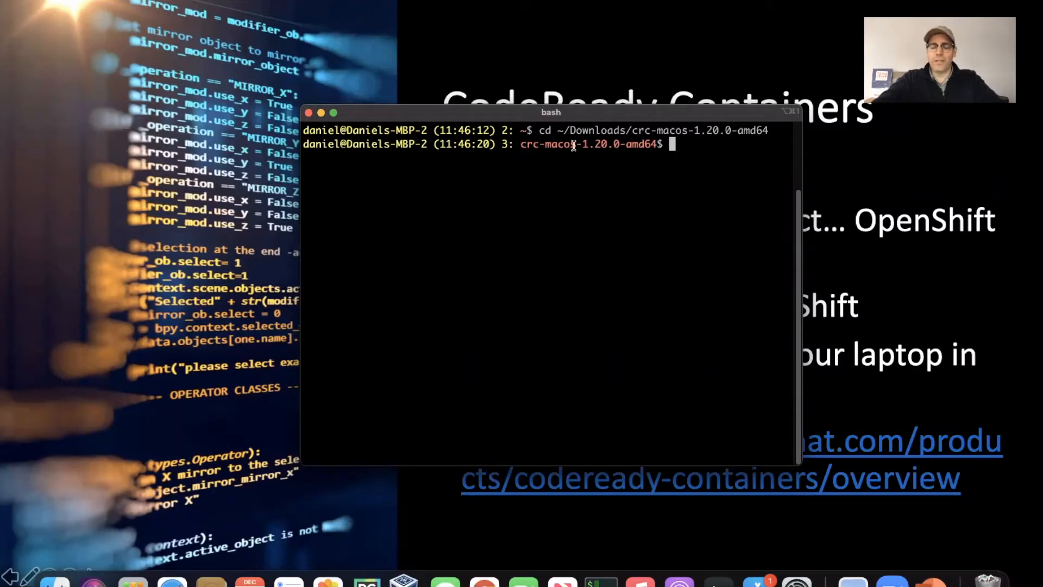
Run PATH=$PATH:$PWD so the crc-macos-1.20.0-amd64 folder is on the shell PATH
type("PATH")
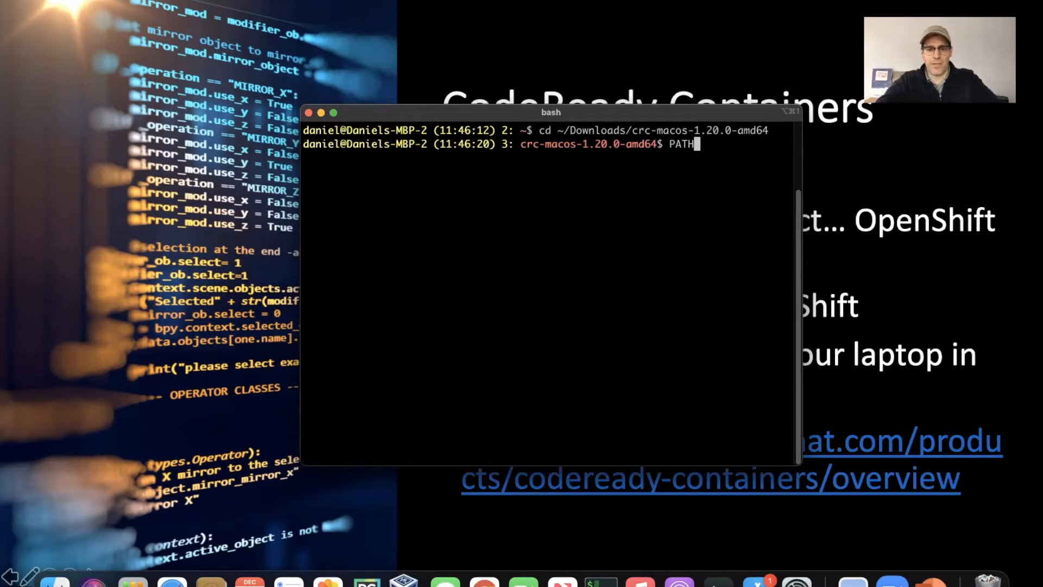
type("$PATH")
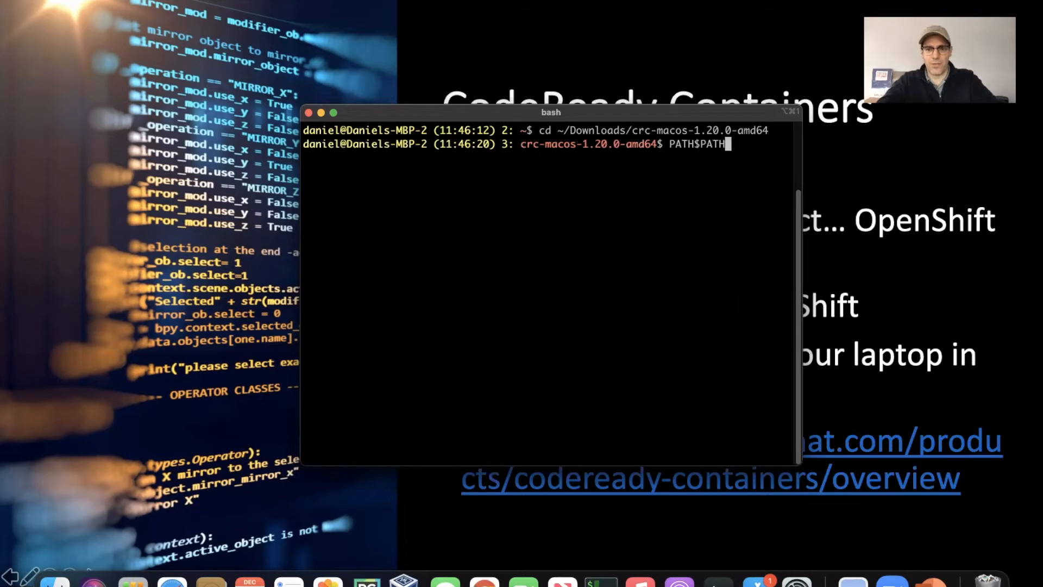
type(":$PWD")
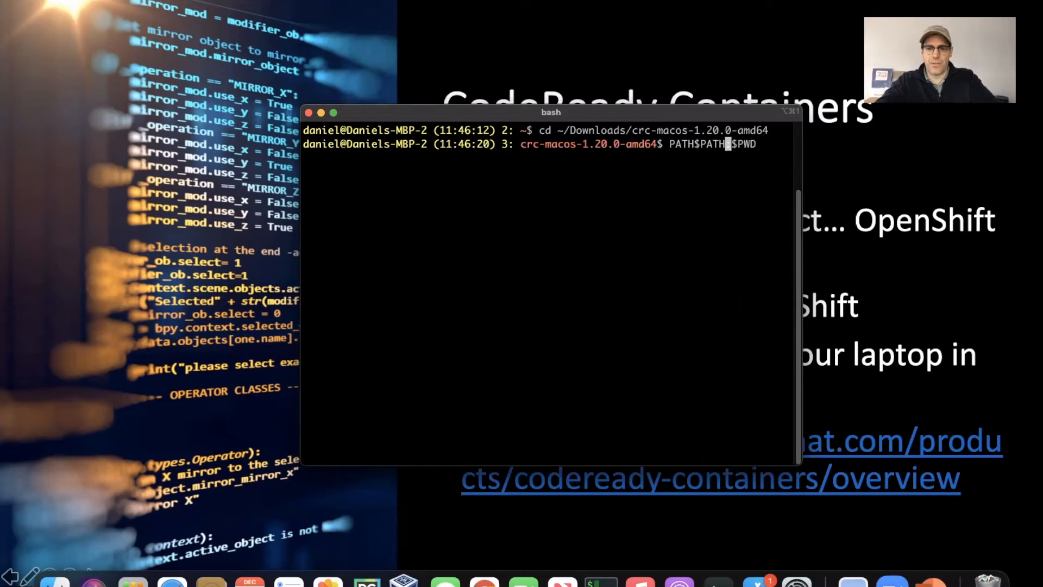
type("=")
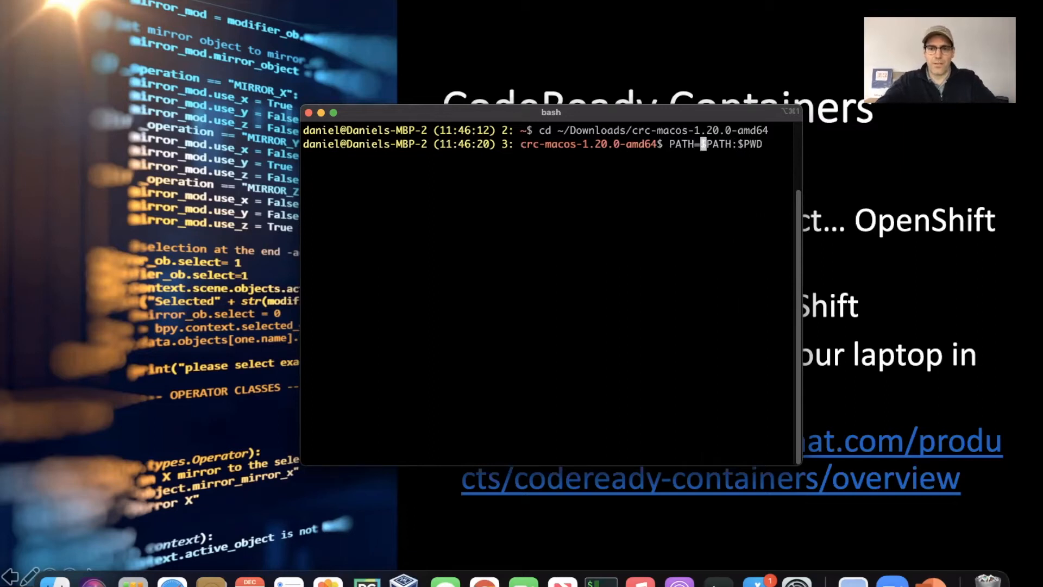
key("Return")
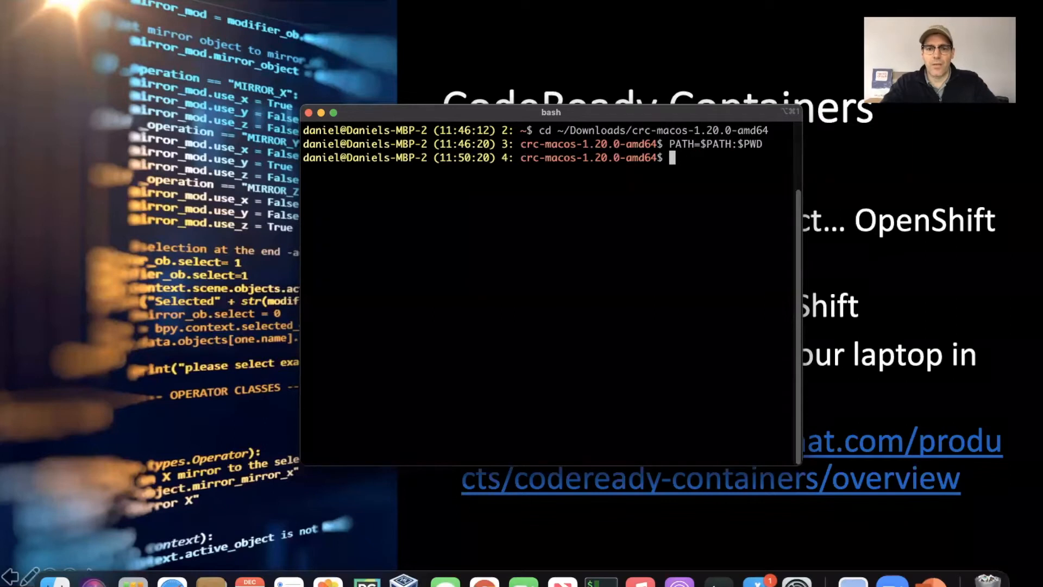
Run crc setup so the 10.16 GiB CRC bundle begins extracting
type("crc setup")
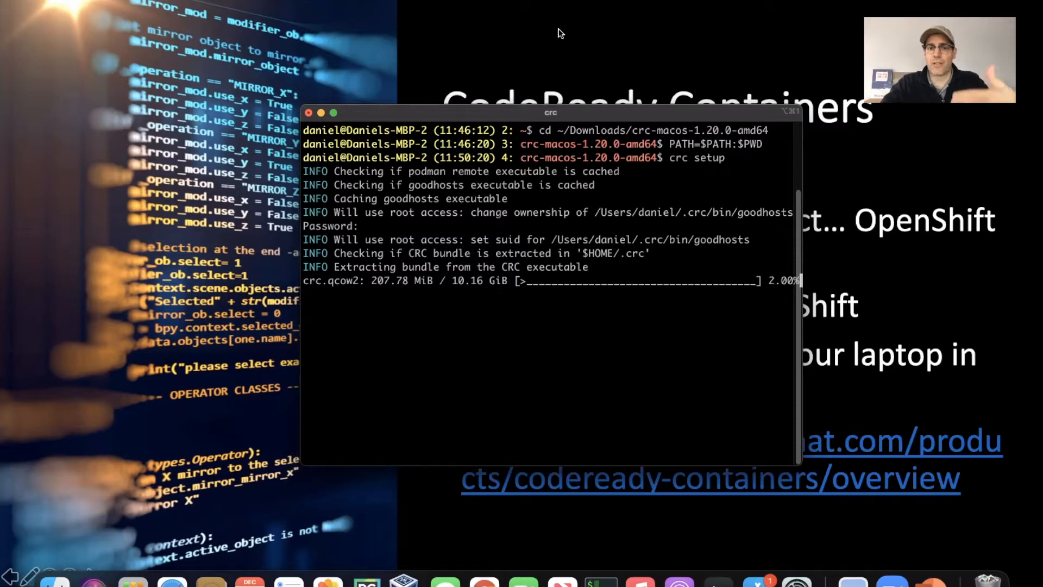
mouse_move(687, 1)
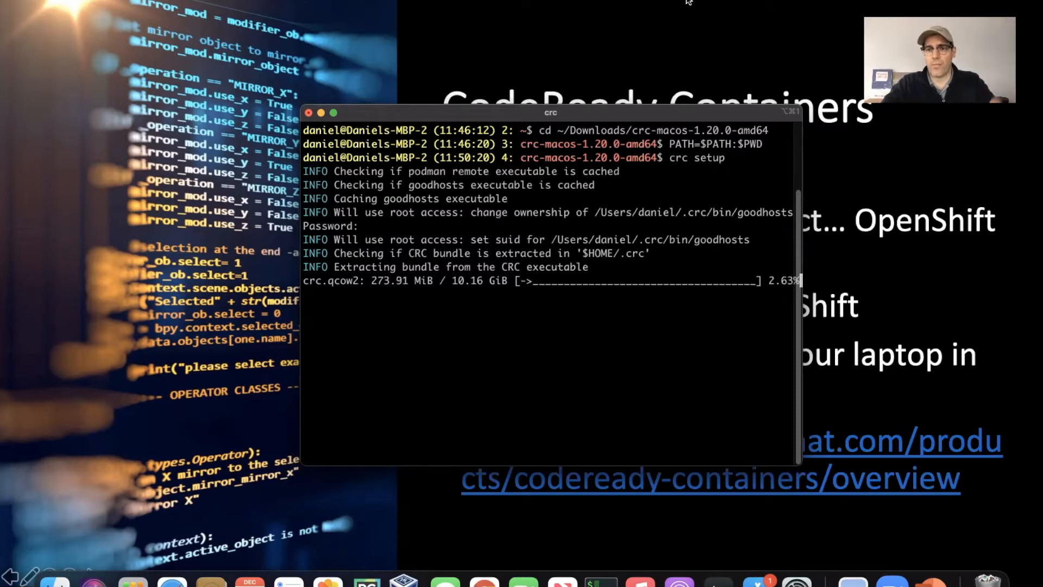
mouse_move(699, 54)
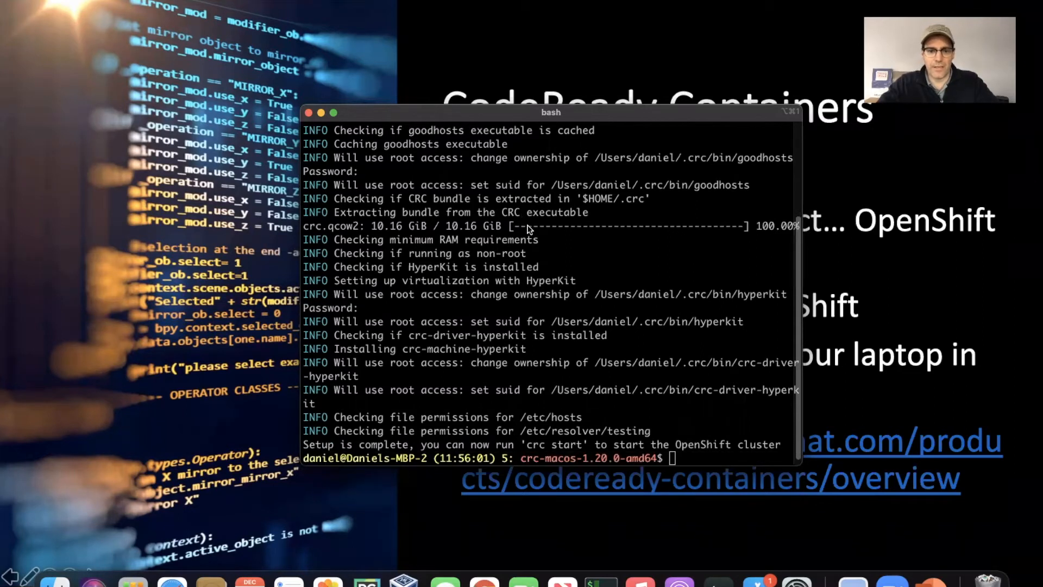
mouse_move(690, 459)
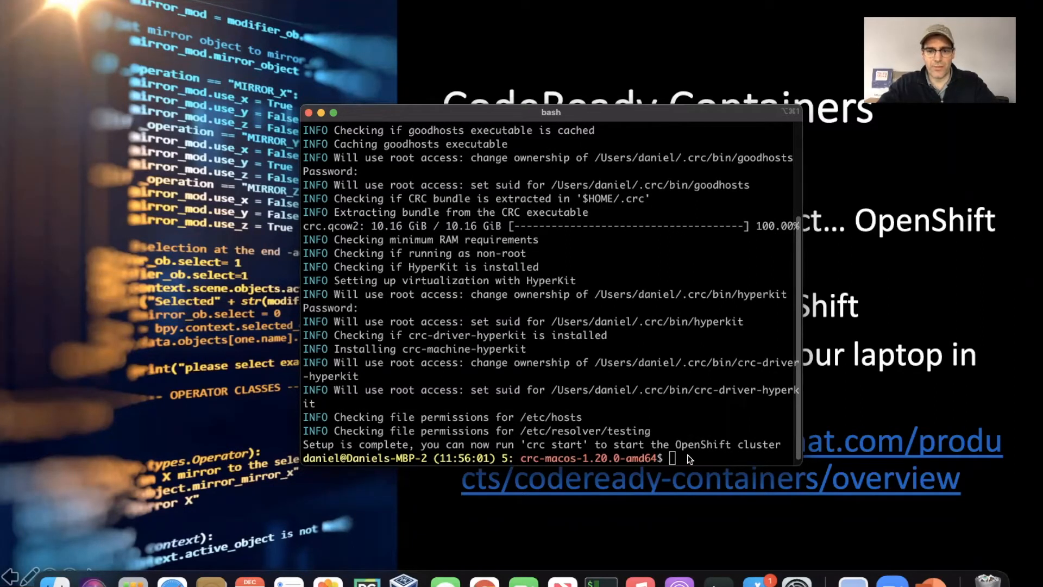
Run crc start to create the OpenShift 4.6.6 VM, fetching the pull secret from the browser
type("crc")
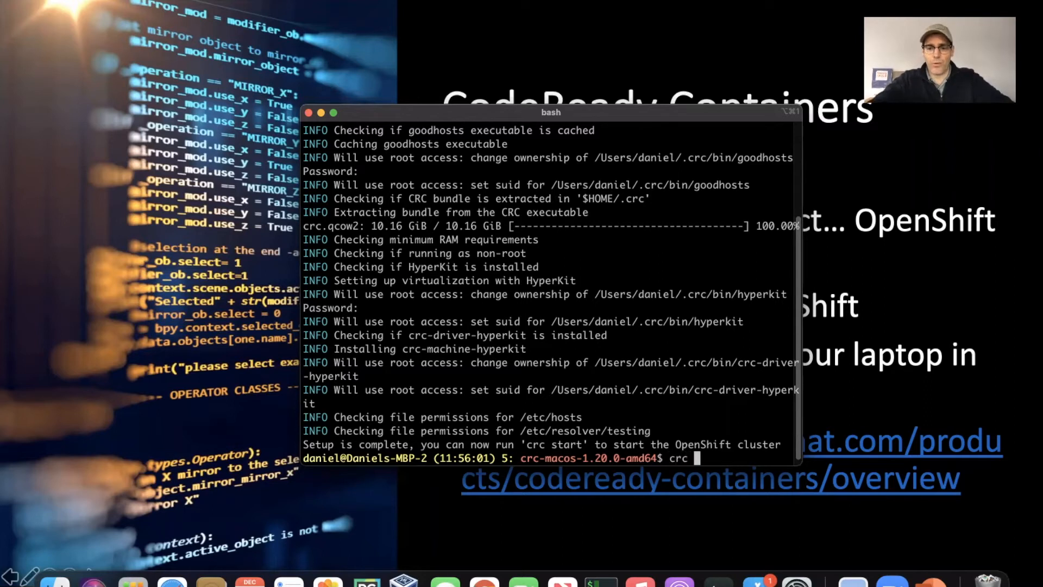
type("start")
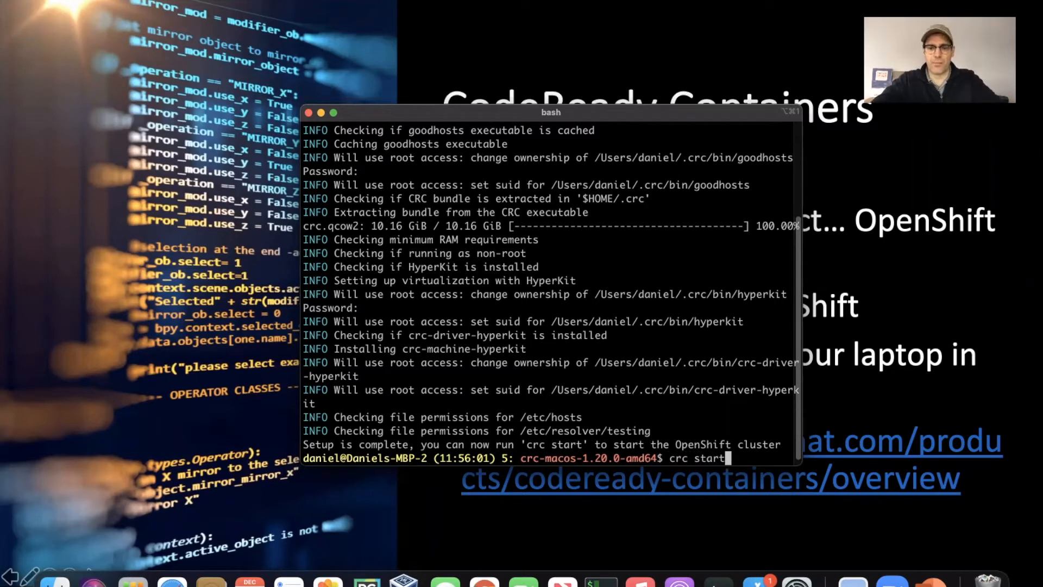
key("Return")
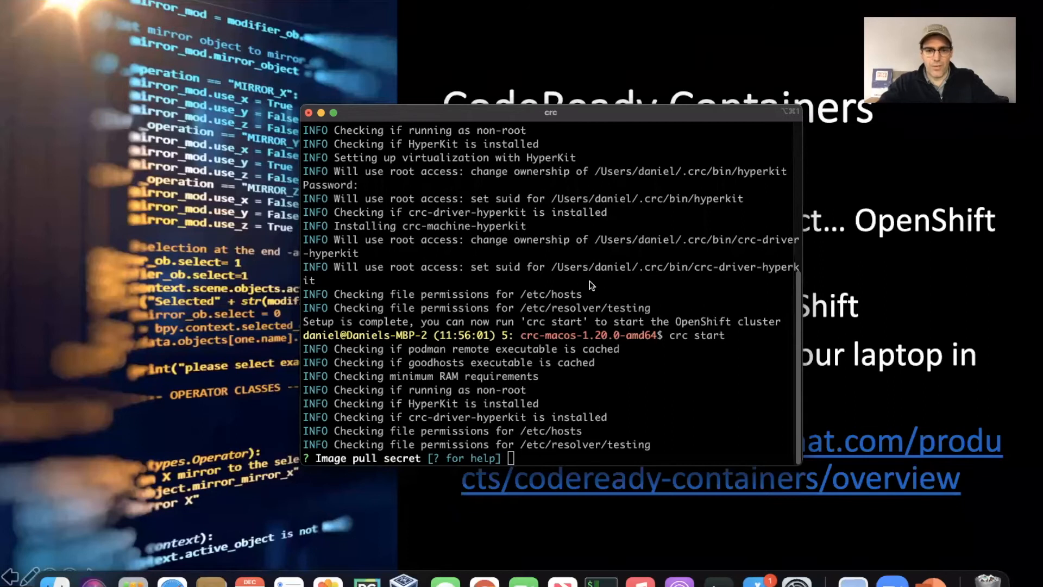
key("Cmd+Tab")
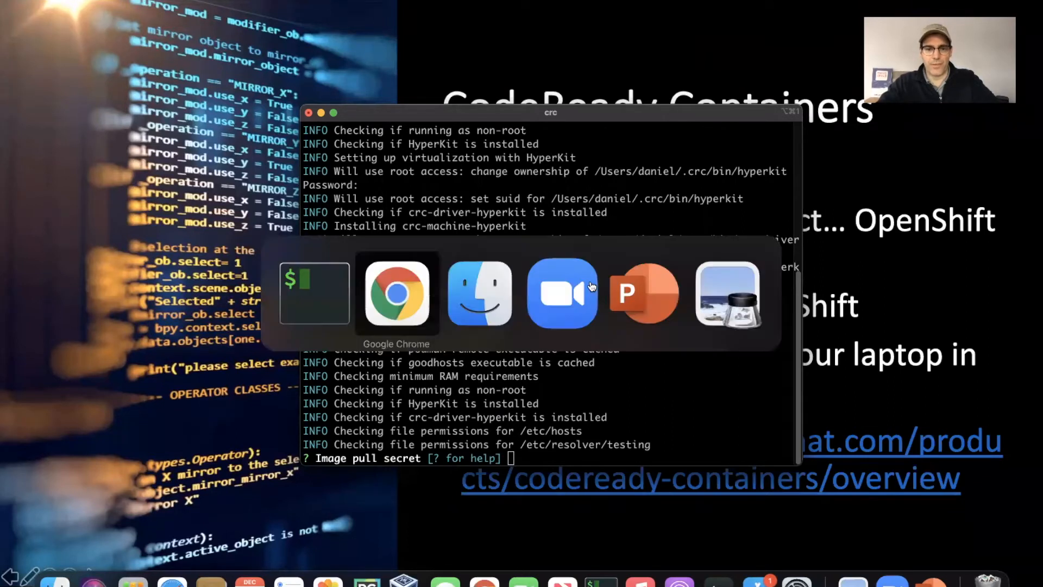
left_click(396, 293)
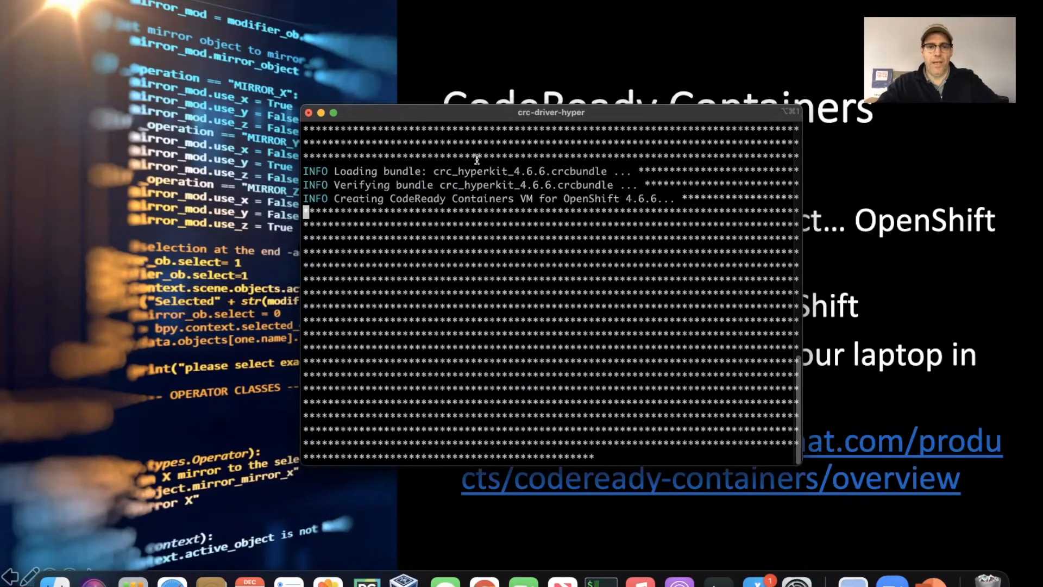
mouse_move(664, 11)
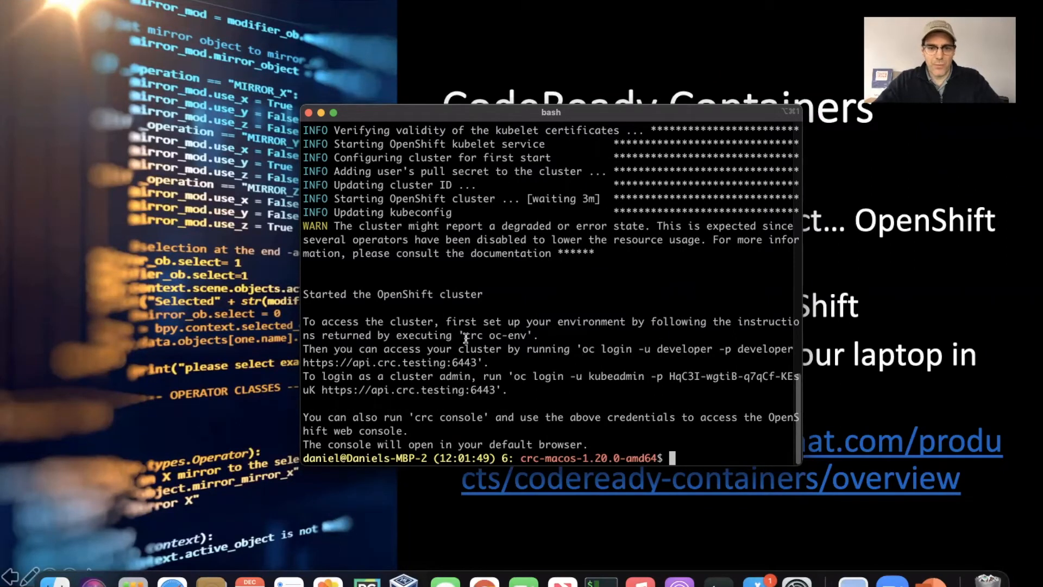
Run crc oc-env and then eval $(crc oc-env) so the oc command is on the PATH
double_click(496, 334)
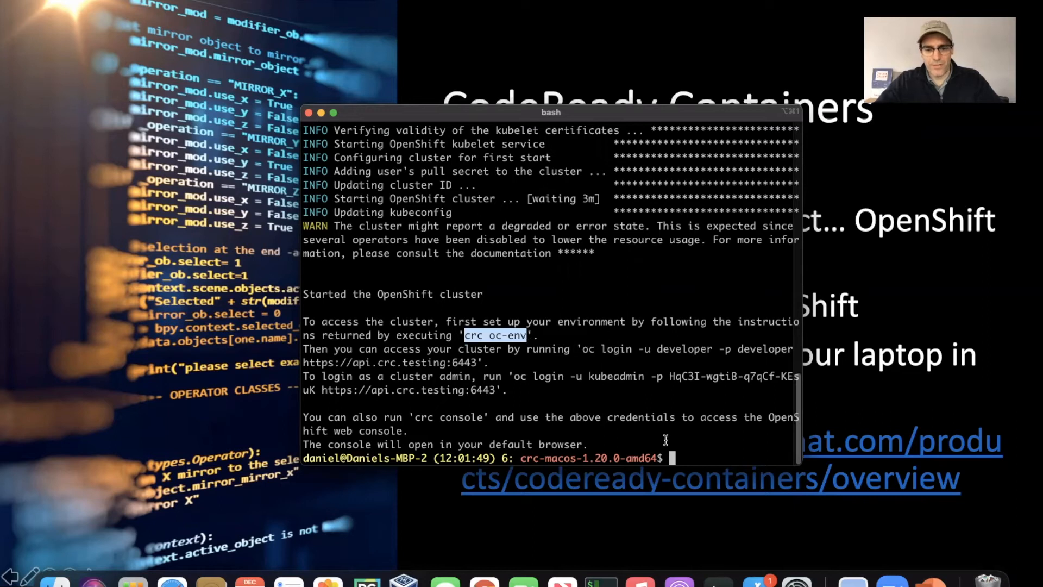
type("crc oc-env")
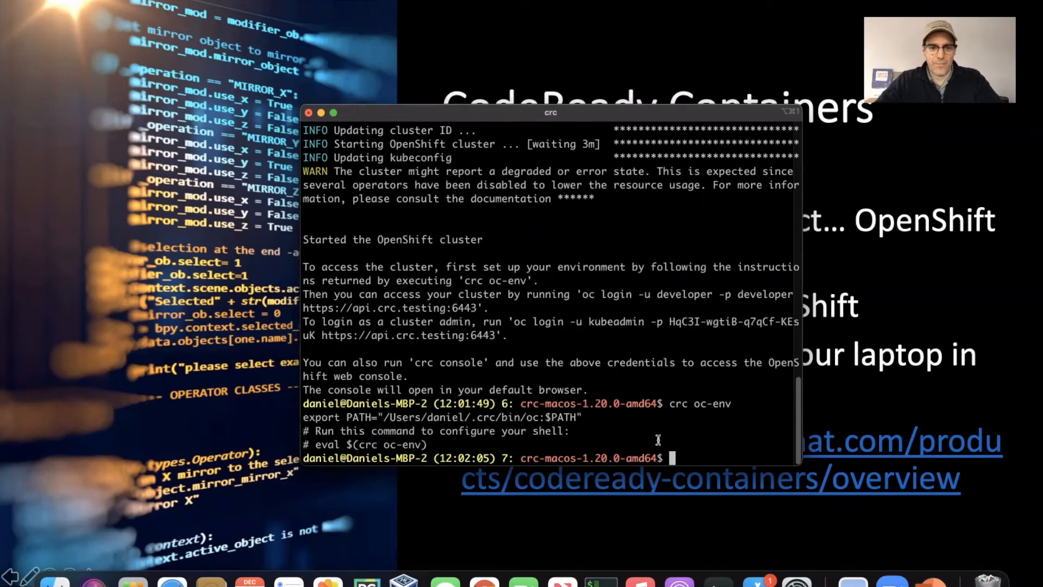
double_click(365, 444)
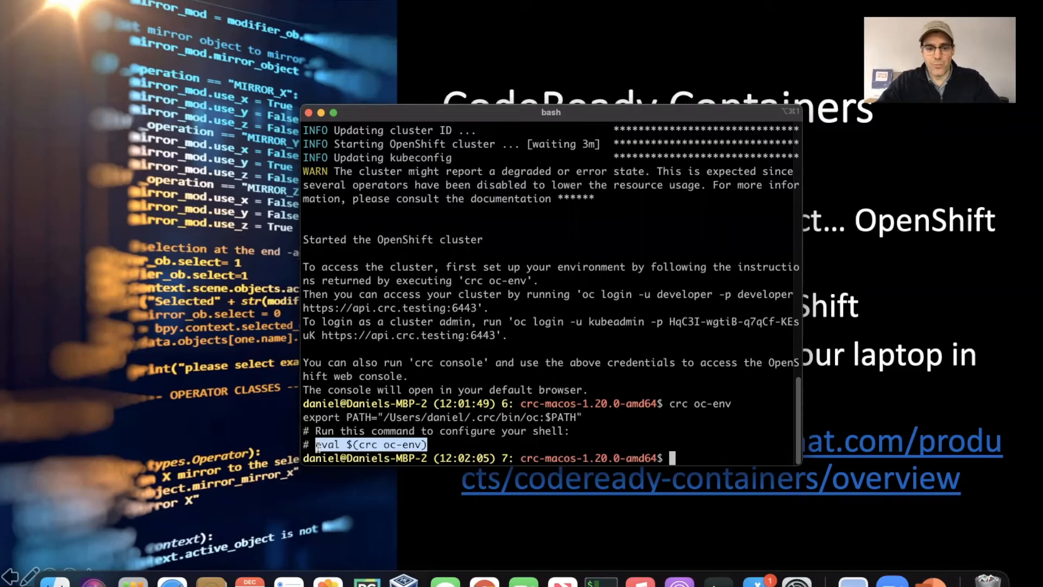
type("eval $(crc oc-env)")
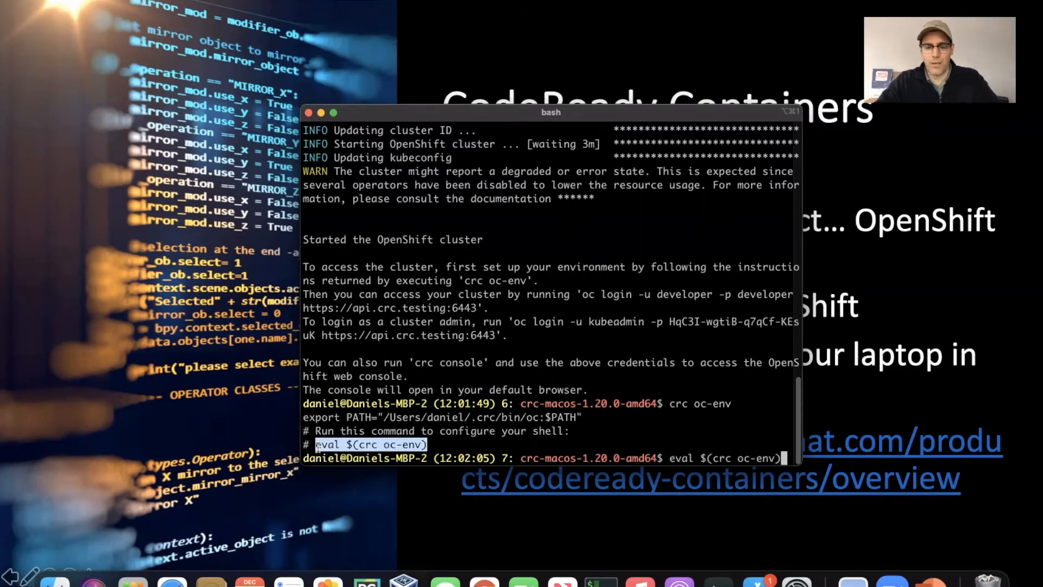
key("Return")
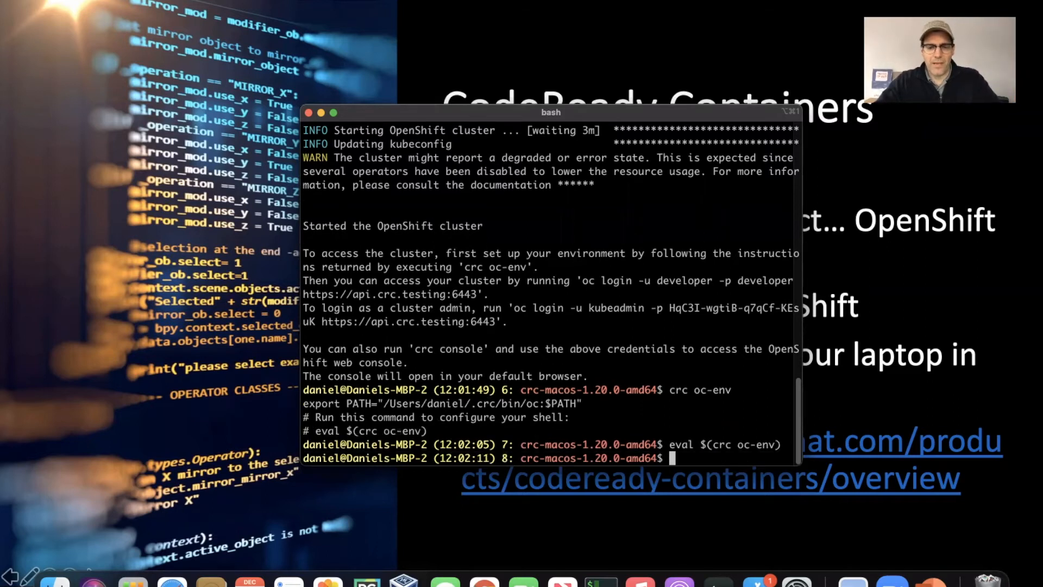
mouse_move(198, 384)
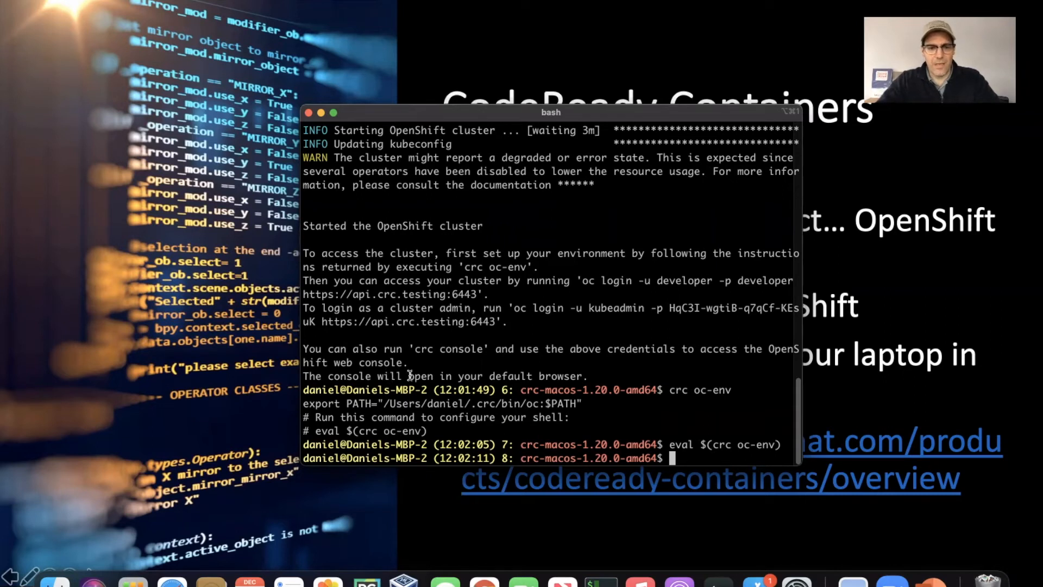
Run crc console to launch the OpenShift web console in the default browser
type("crc conso")
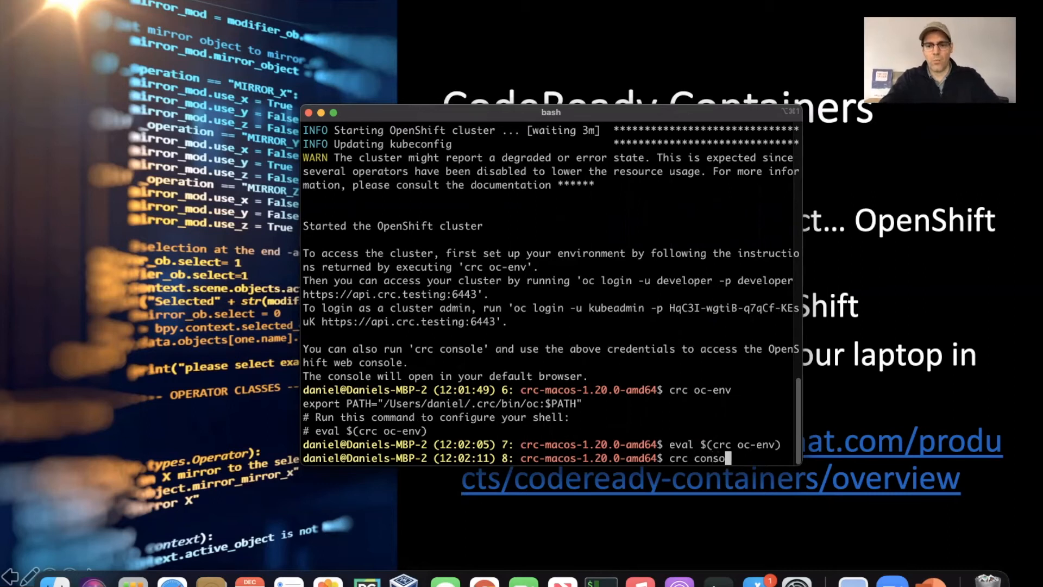
type("le")
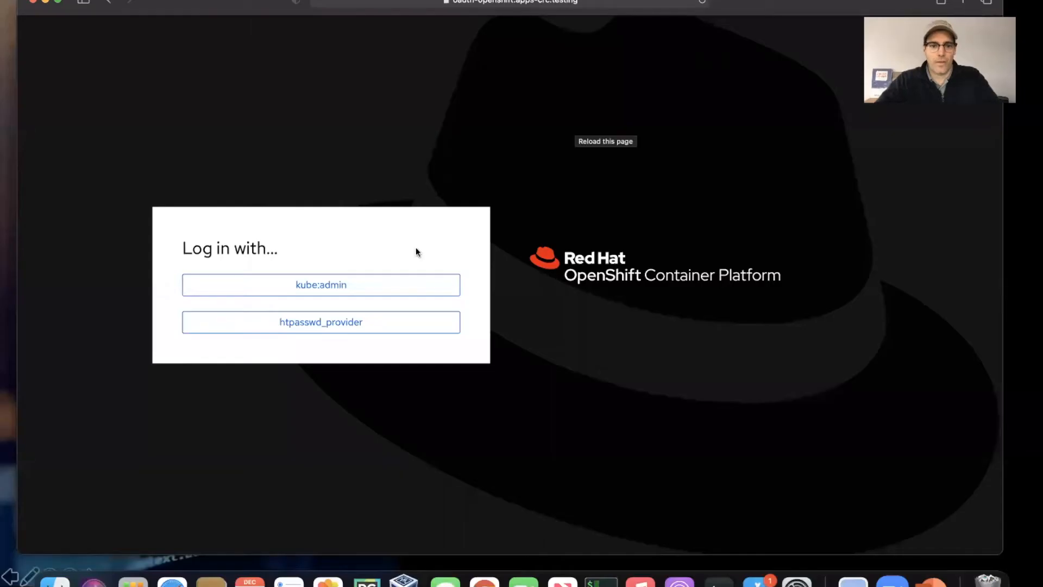
mouse_move(348, 290)
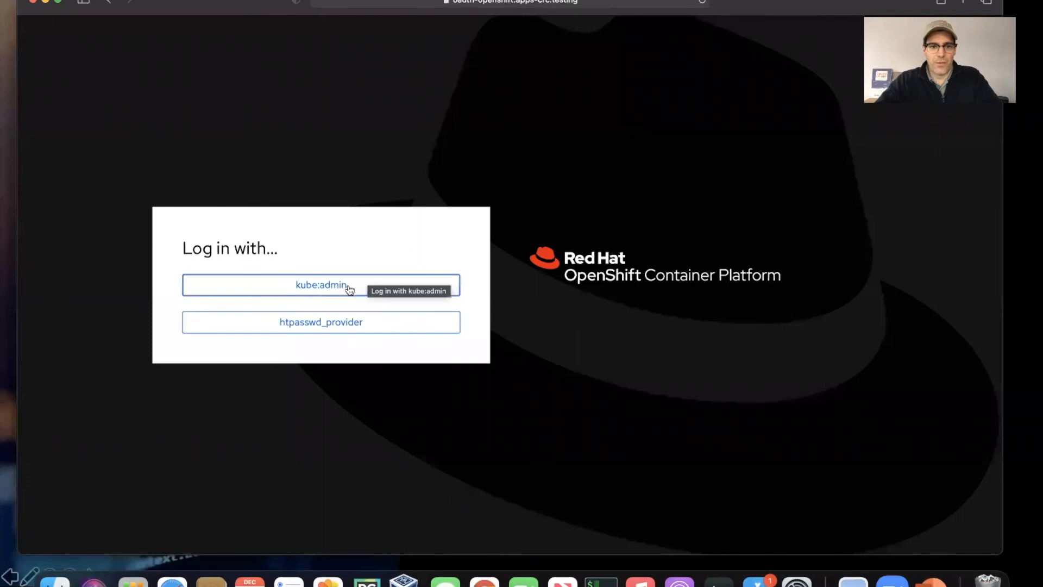
Log in through kube:admin with username kubeadmin and its password
left_click(342, 286)
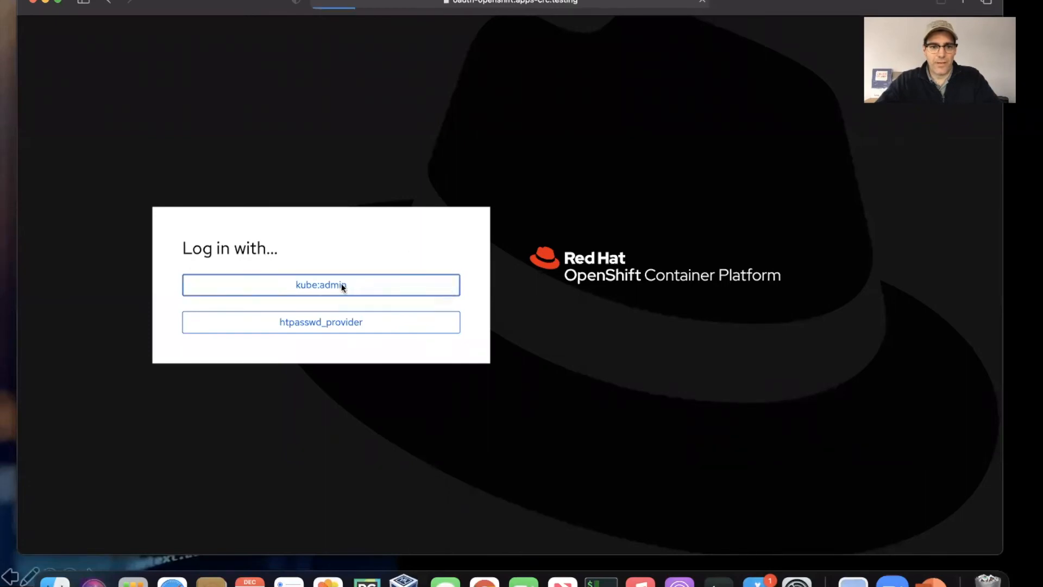
left_click(320, 284)
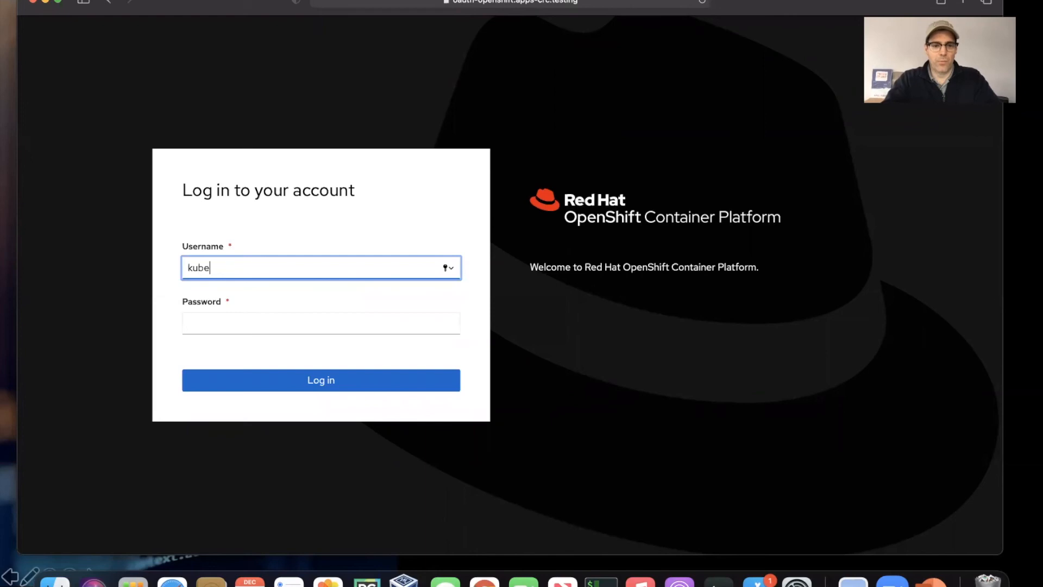
left_click(320, 324)
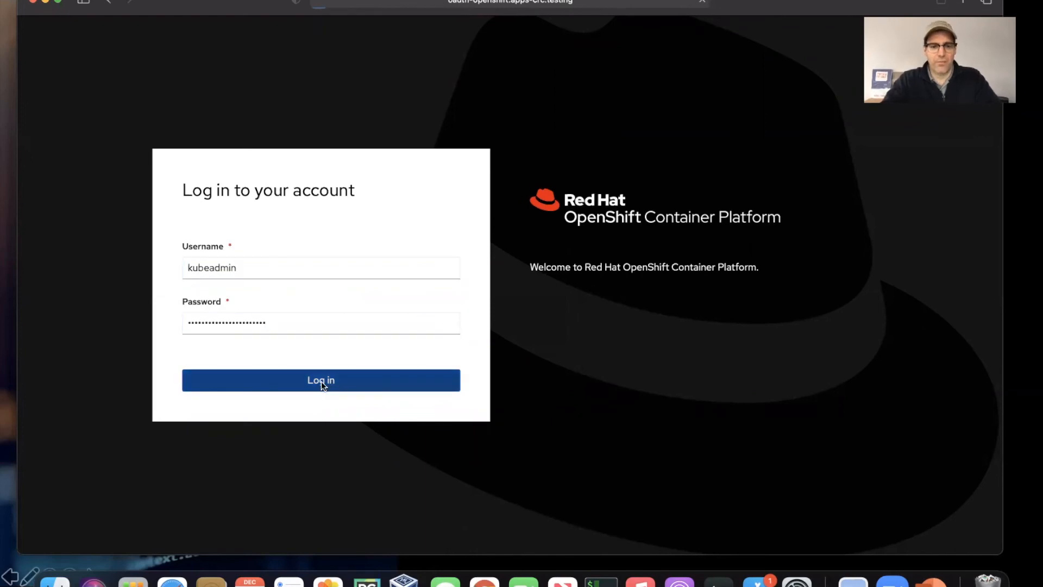
left_click(320, 380)
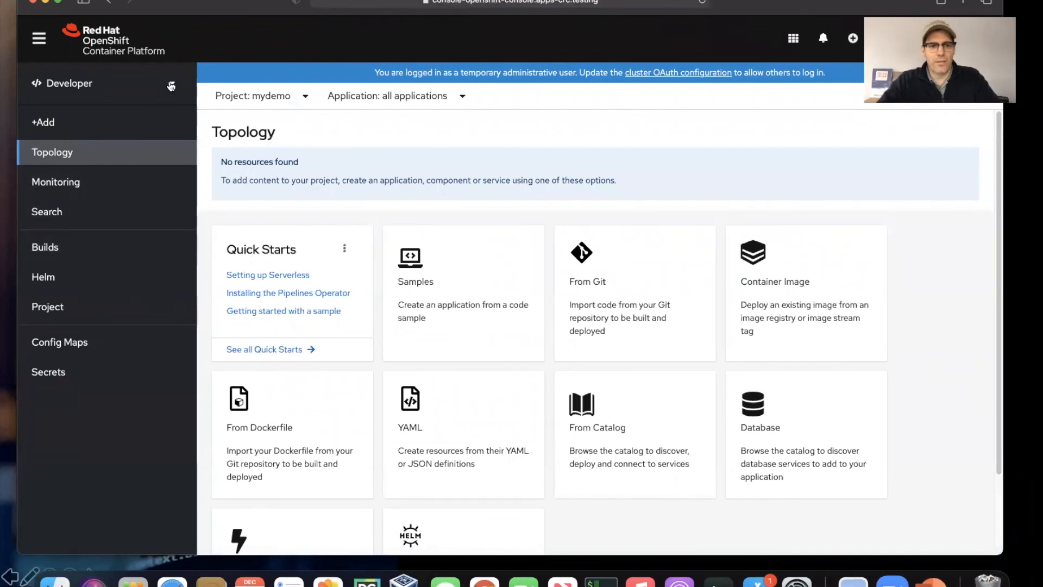
left_click(82, 83)
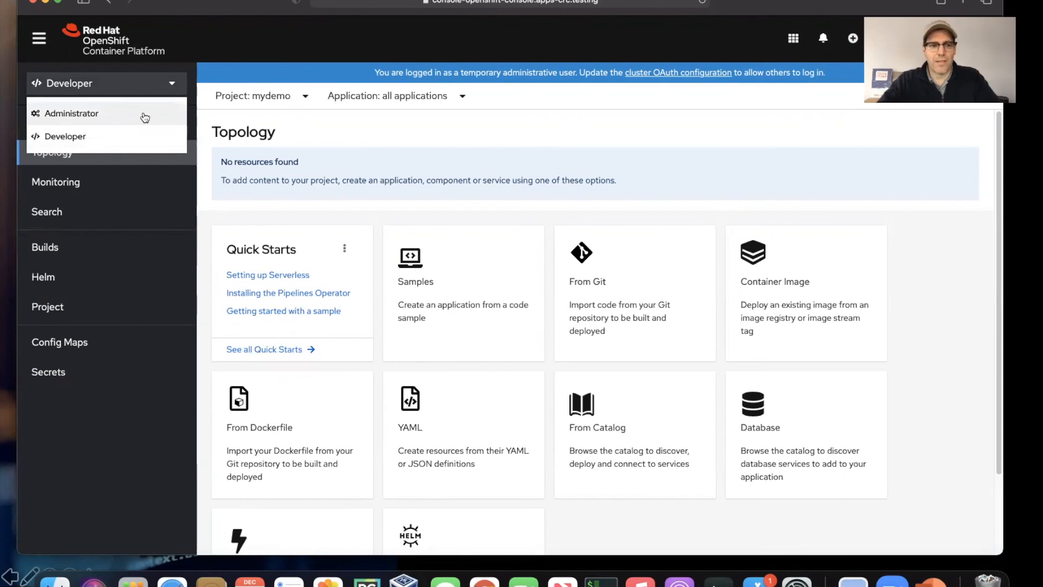
left_click(72, 112)
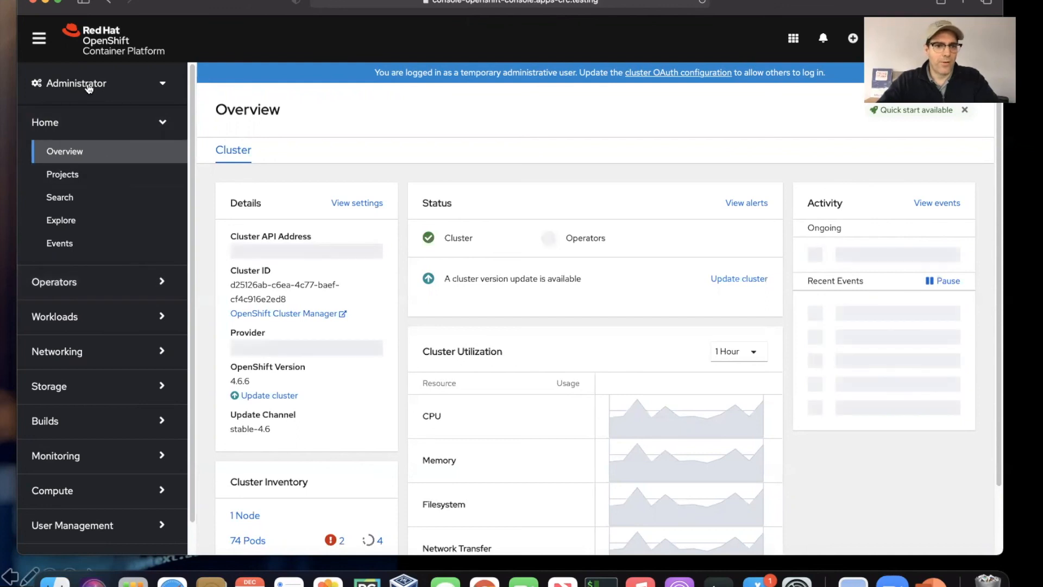
left_click(97, 82)
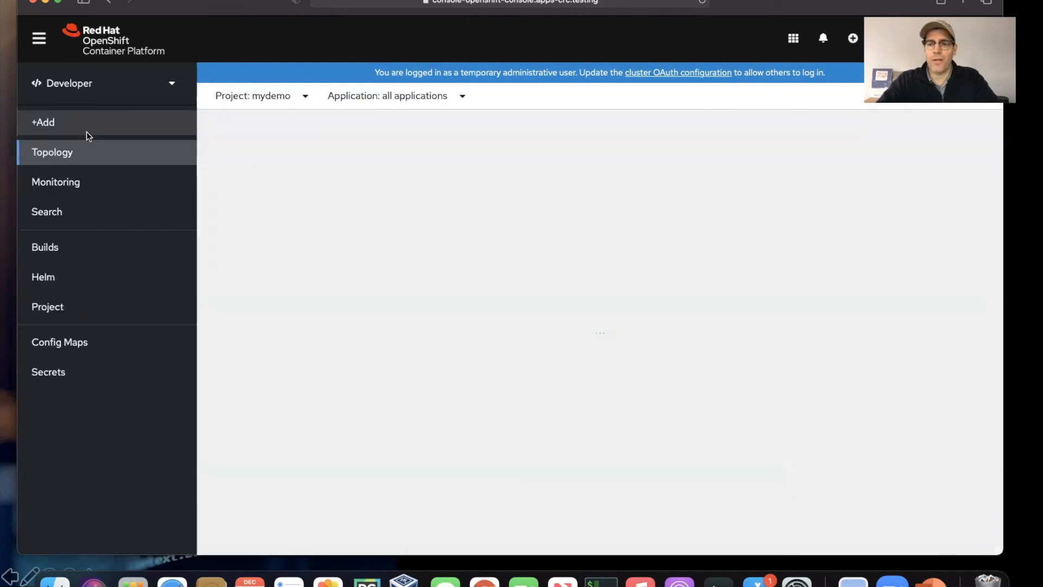